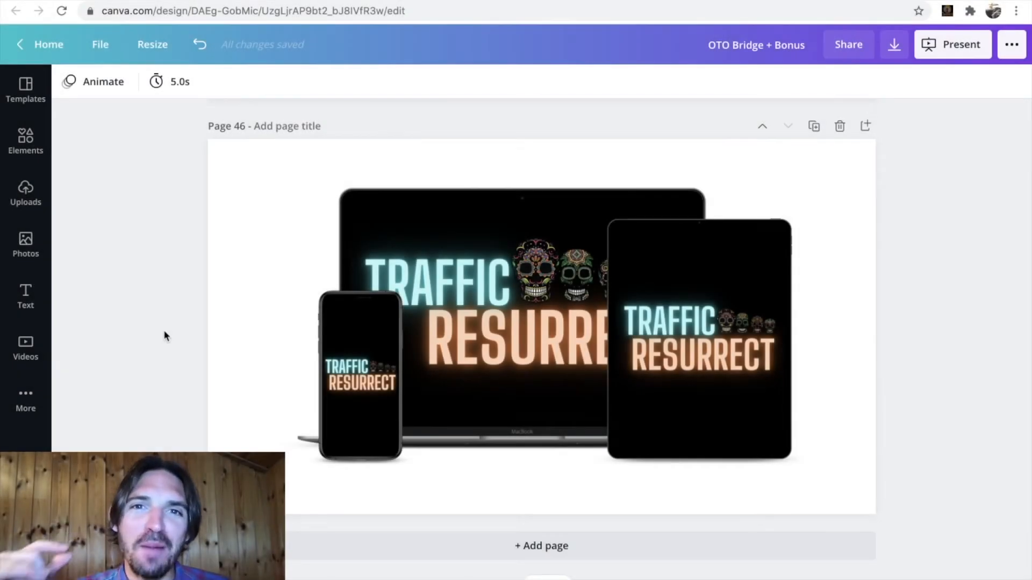
Step: Return to the Smartmockups home page from the finished mockup
left_click(750, 311)
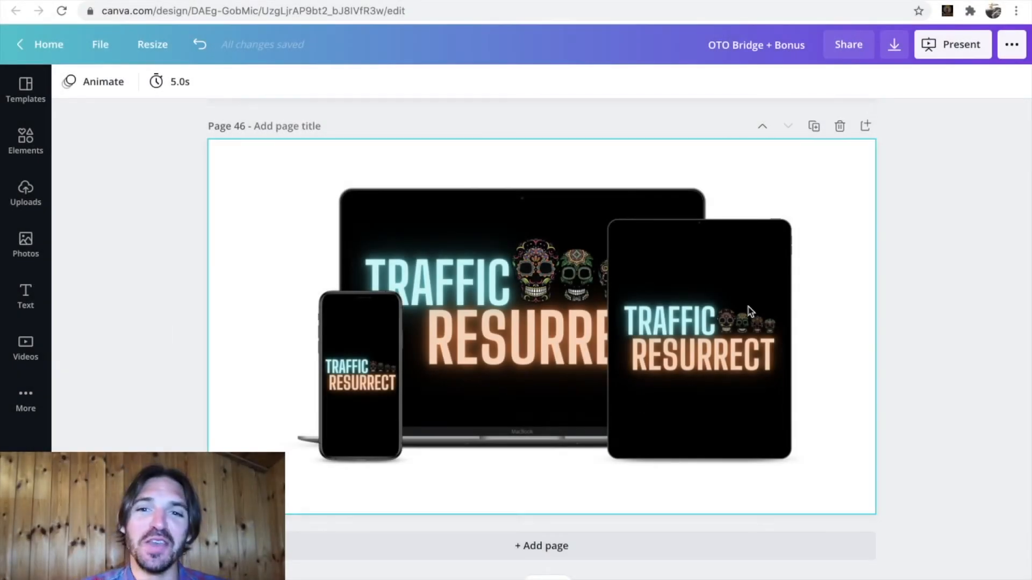
mouse_move(637, 294)
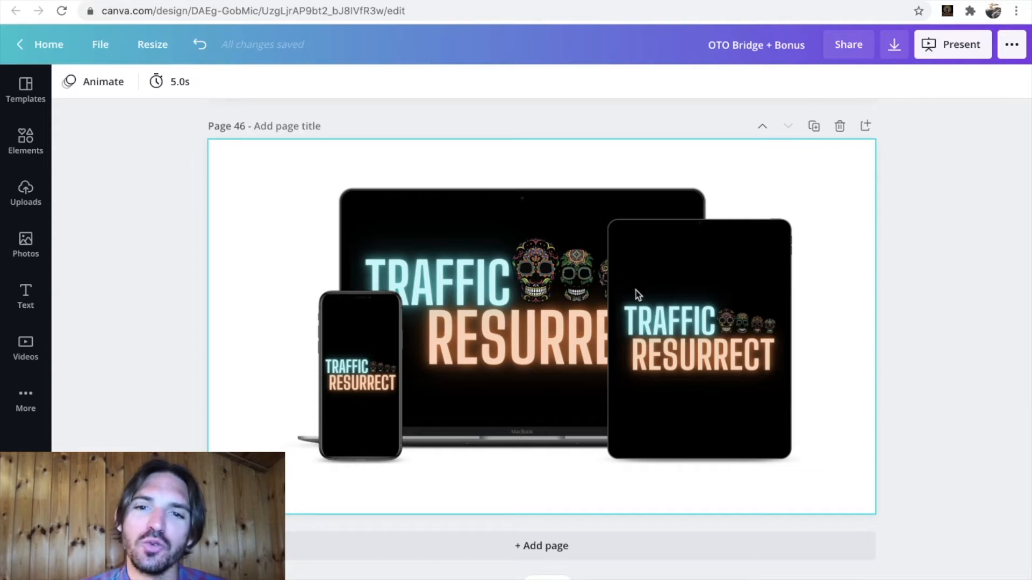
mouse_move(816, 400)
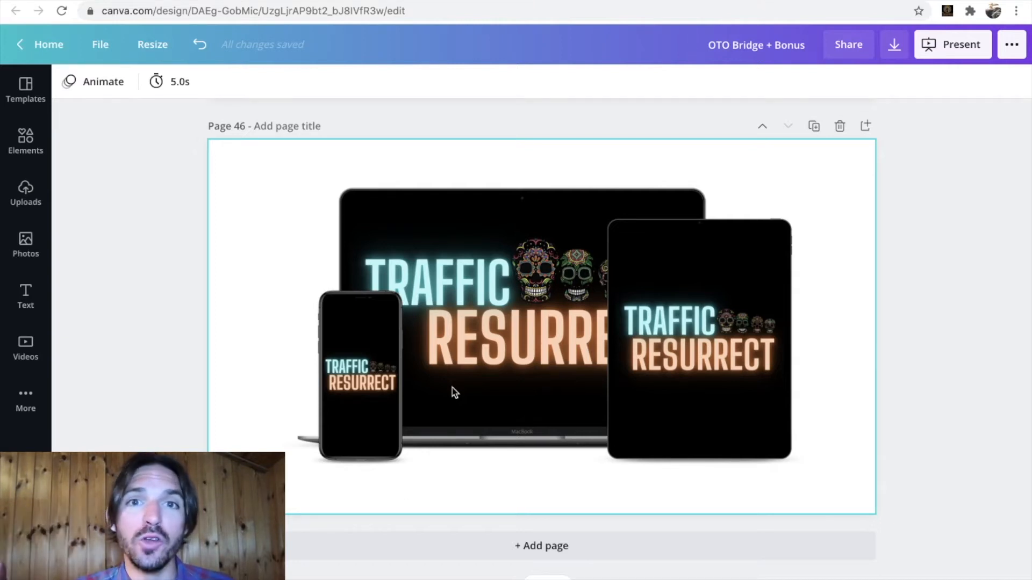
mouse_move(274, 264)
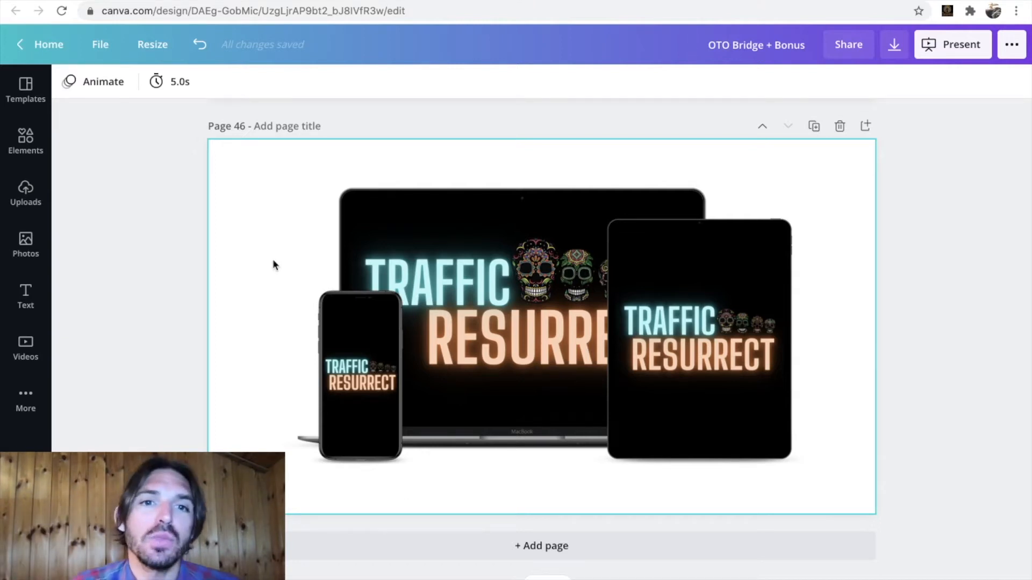
left_click(48, 44)
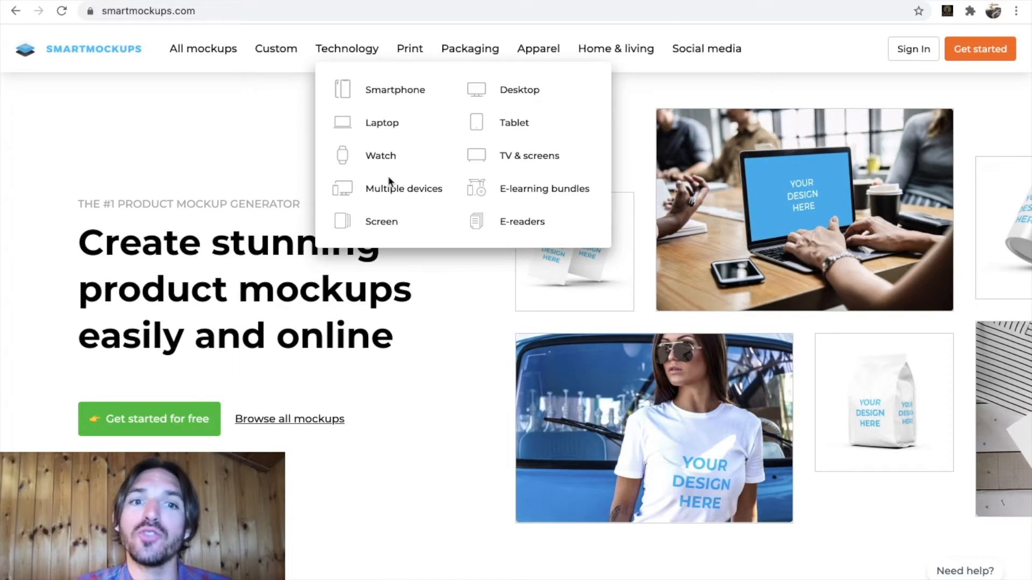
mouse_move(451, 299)
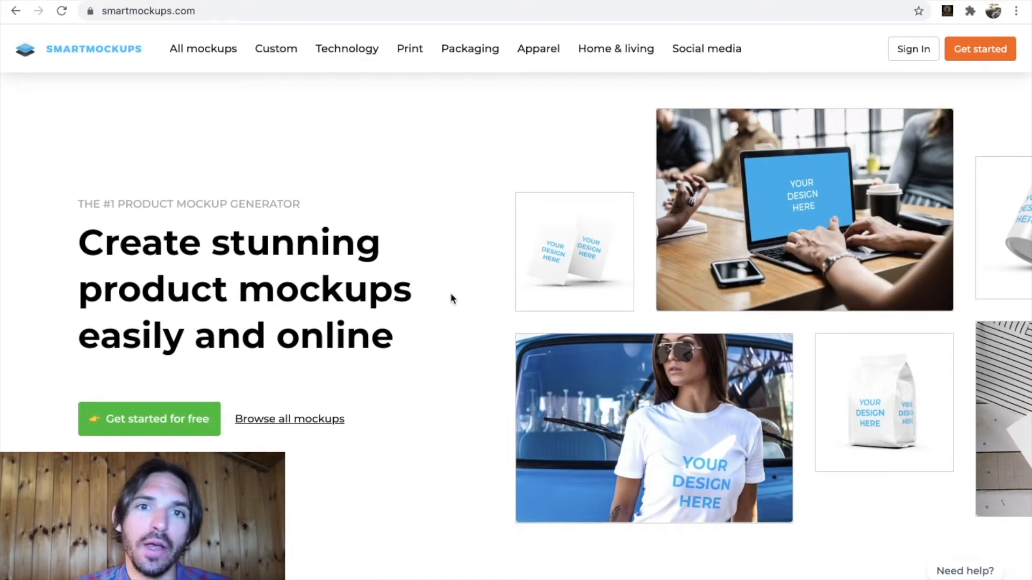
left_click(148, 11)
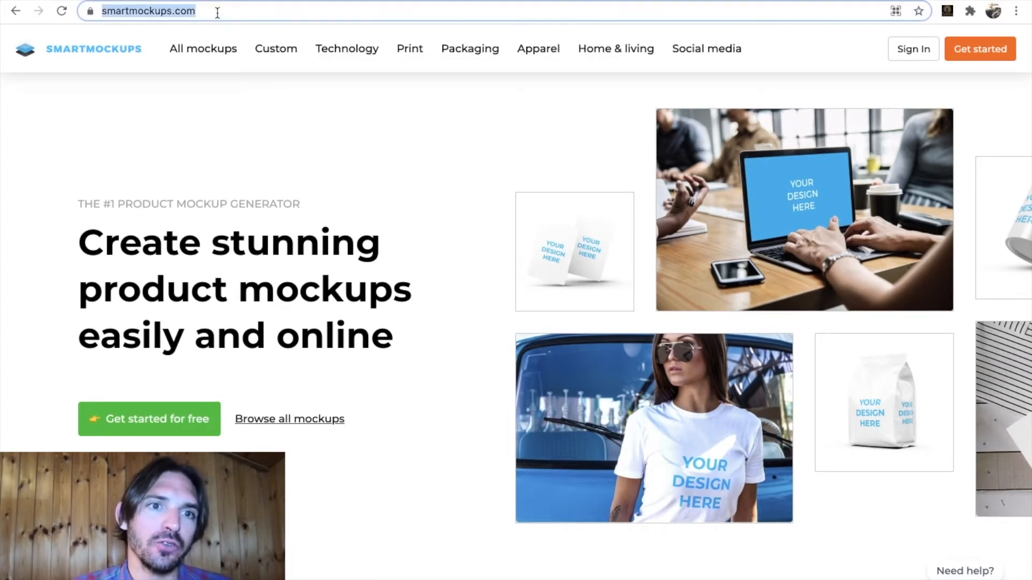
mouse_move(203, 48)
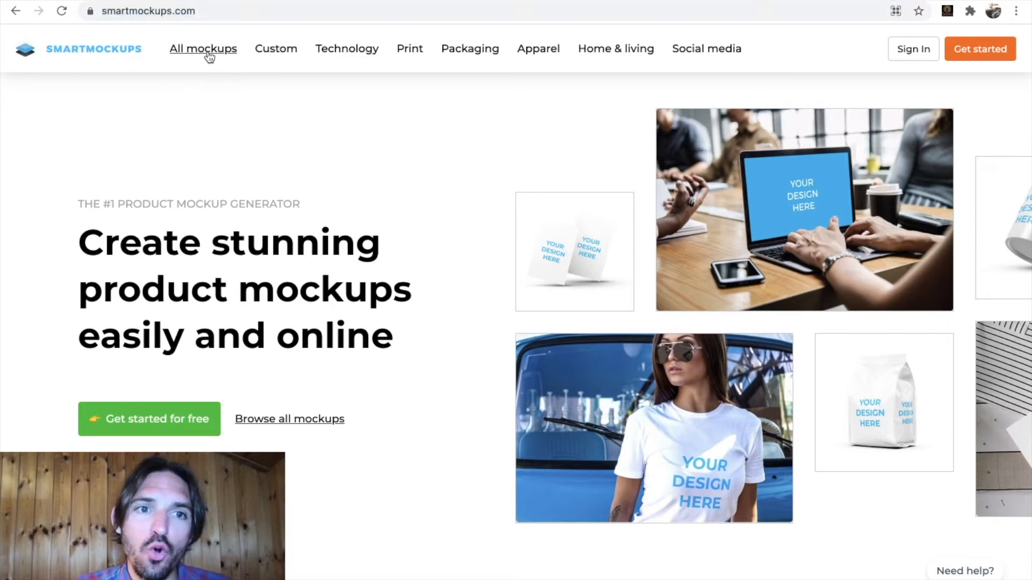
Step: Browse All mockups into the Multiple devices category under Technology
left_click(203, 48)
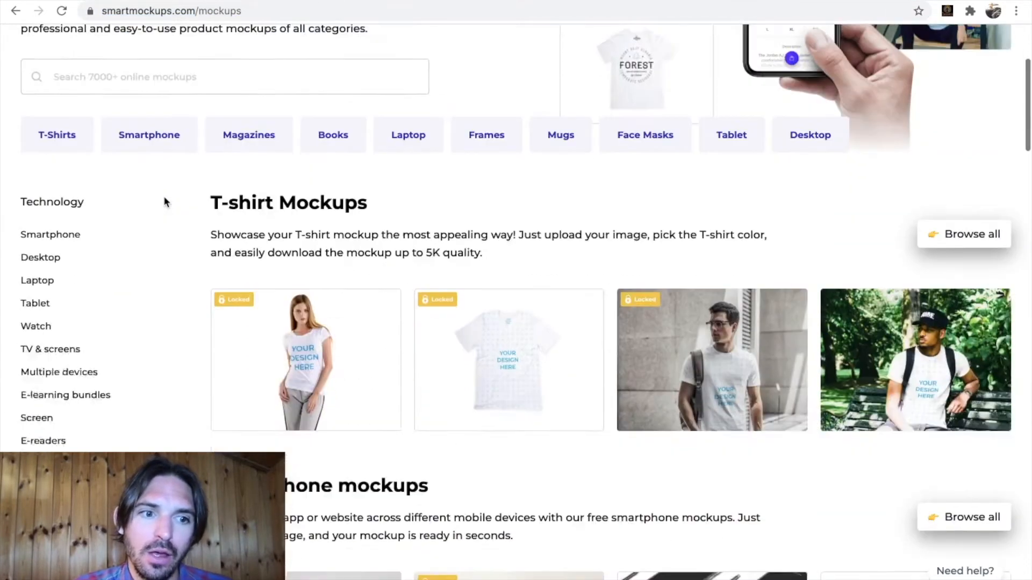
scroll("down", 3)
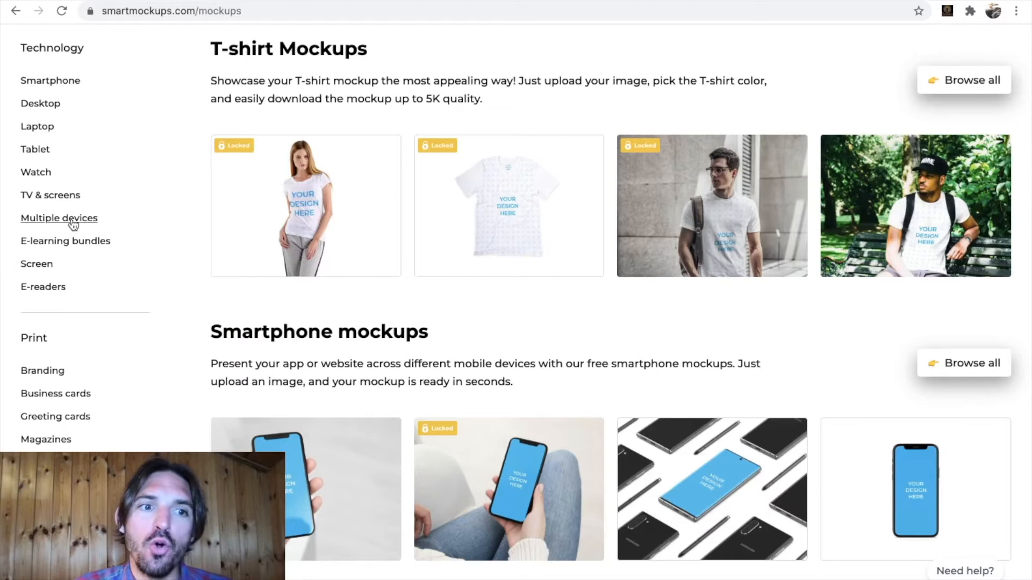
left_click(58, 218)
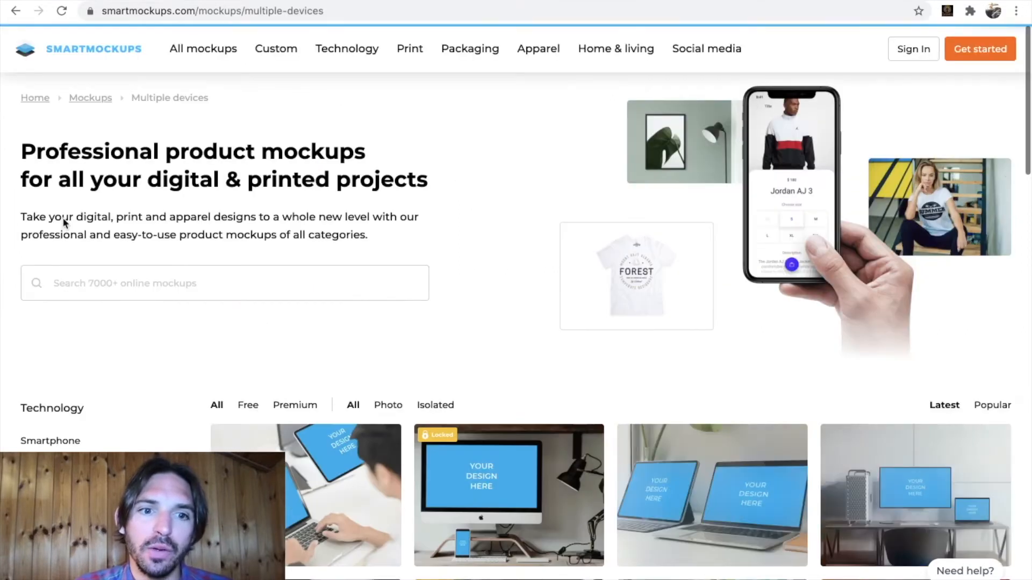
scroll("down", 3)
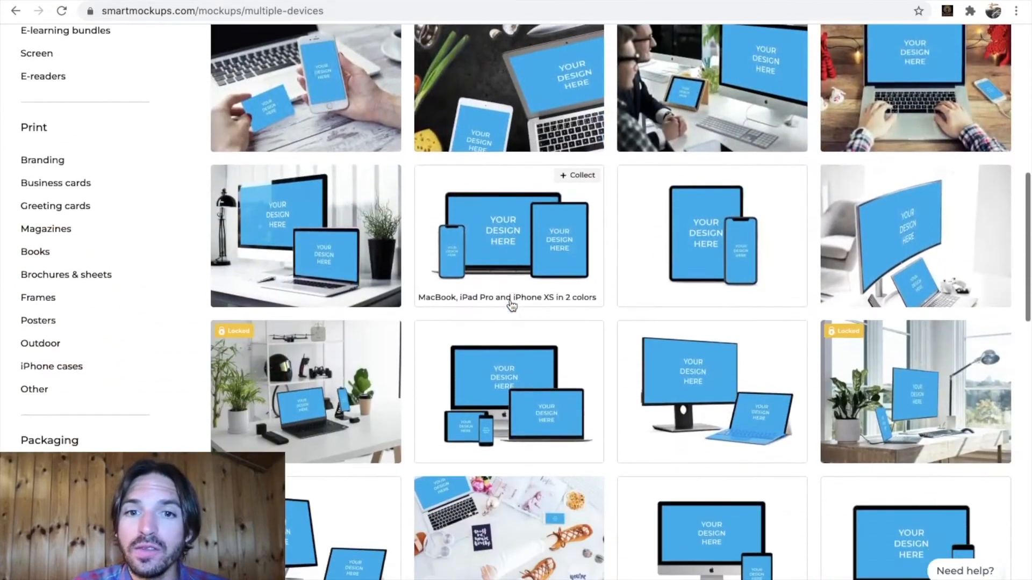
scroll("down", 3)
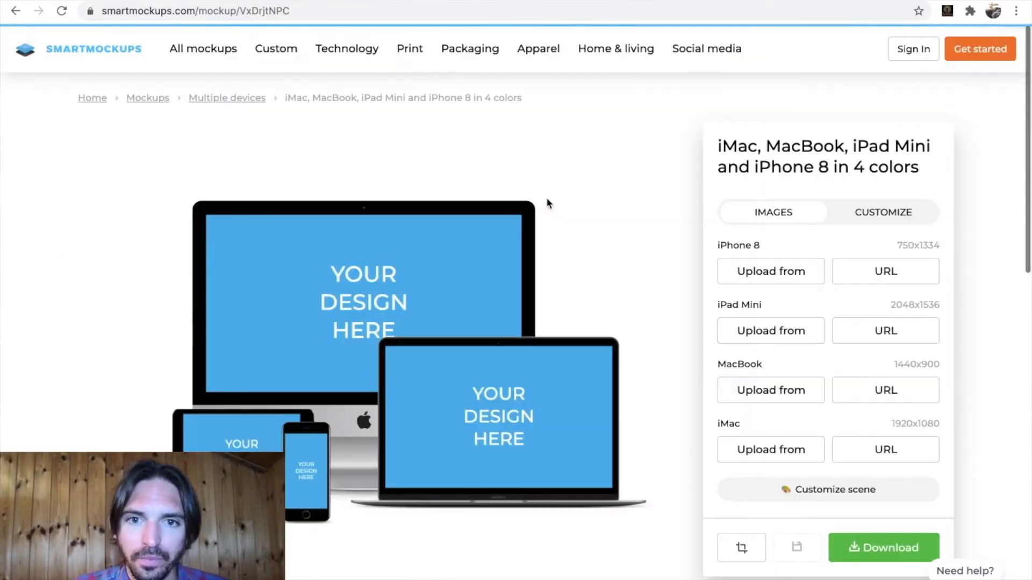
Step: Open the iMac, MacBook, iPad Mini and iPhone 8 mockup and note the 750x1334 size
scroll("down", 3)
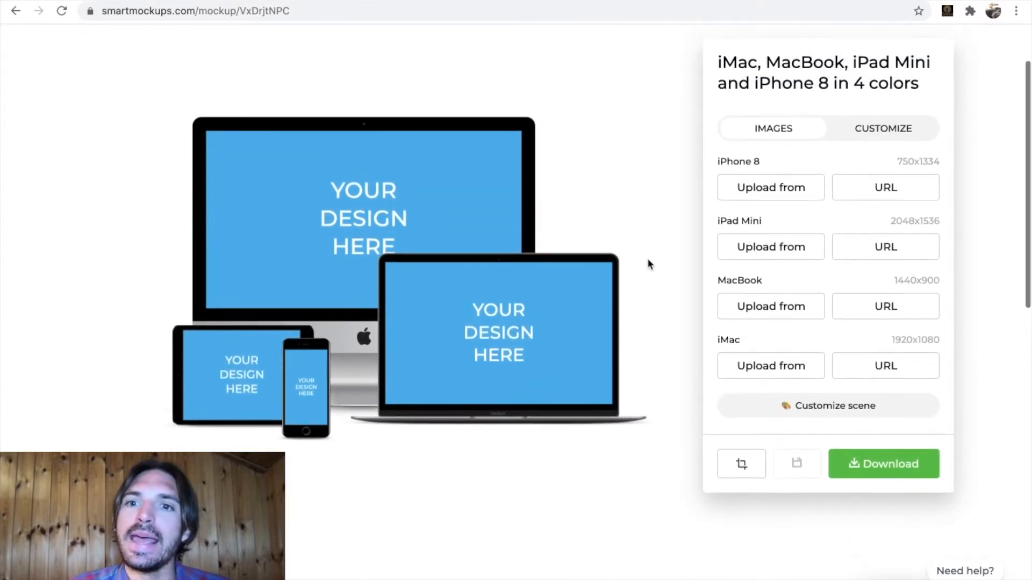
mouse_move(658, 246)
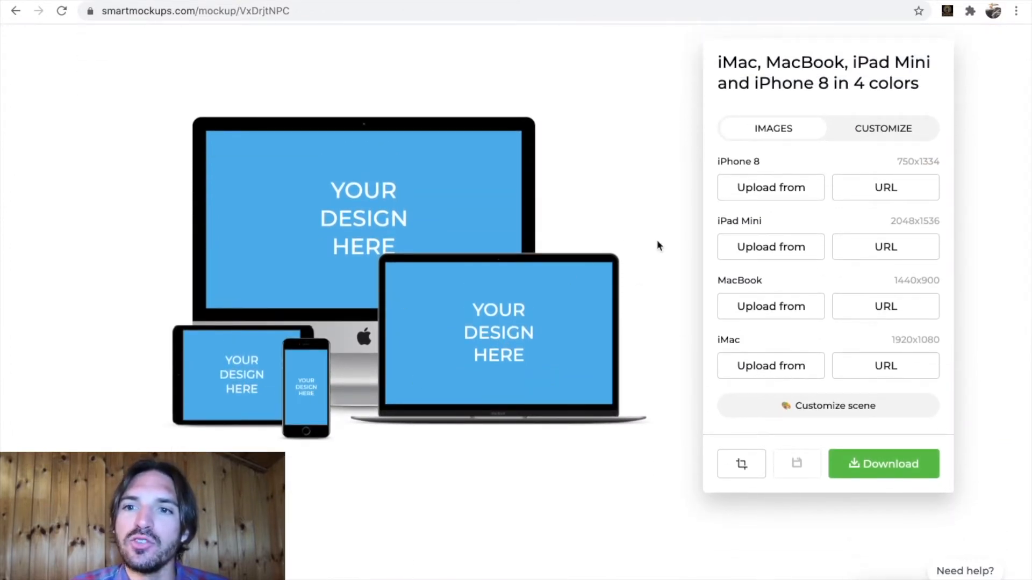
double_click(916, 162)
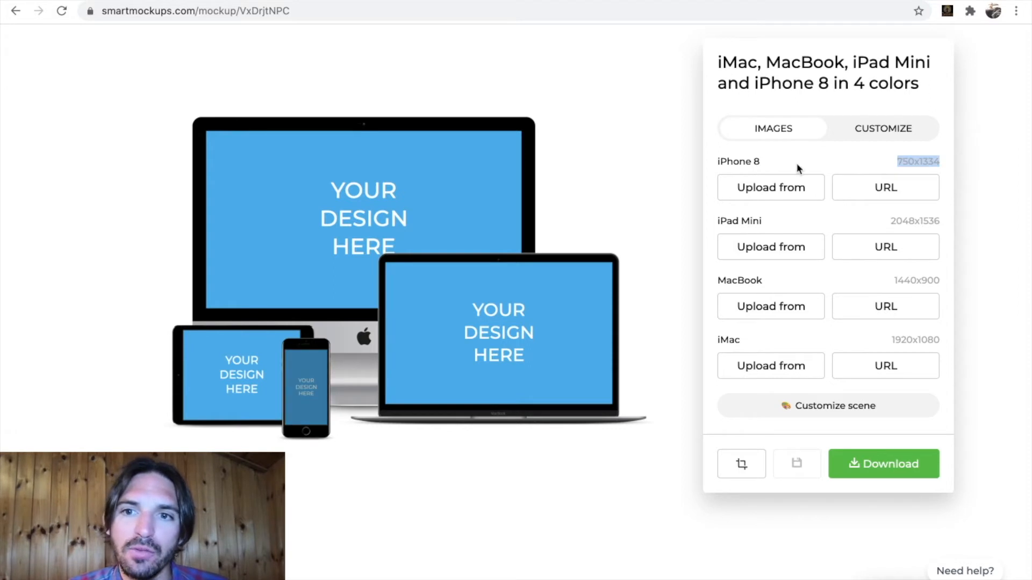
mouse_move(928, 164)
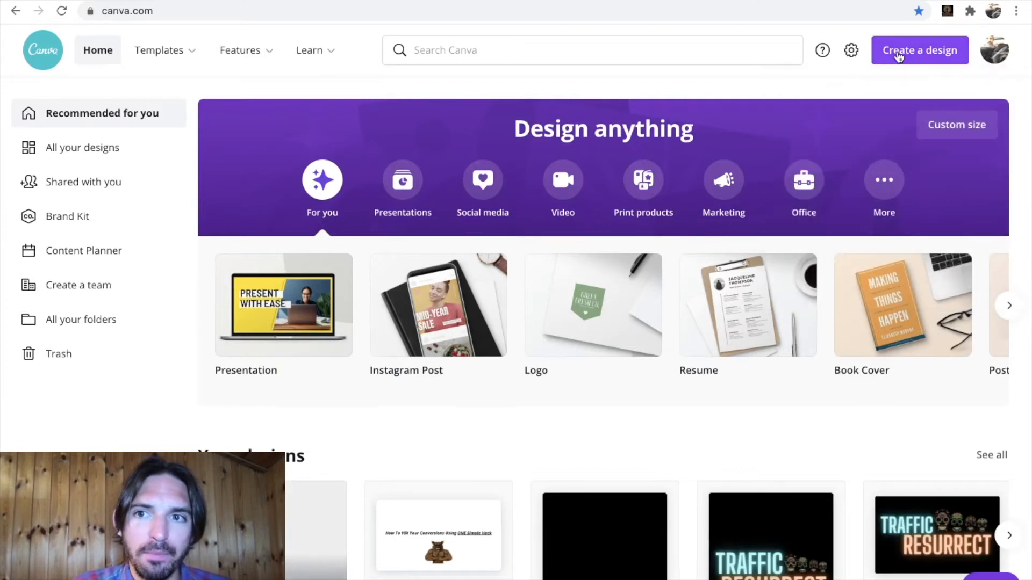
Step: Create a new custom-size design of 1440 × 900 px for the MacBook screen
left_click(955, 125)
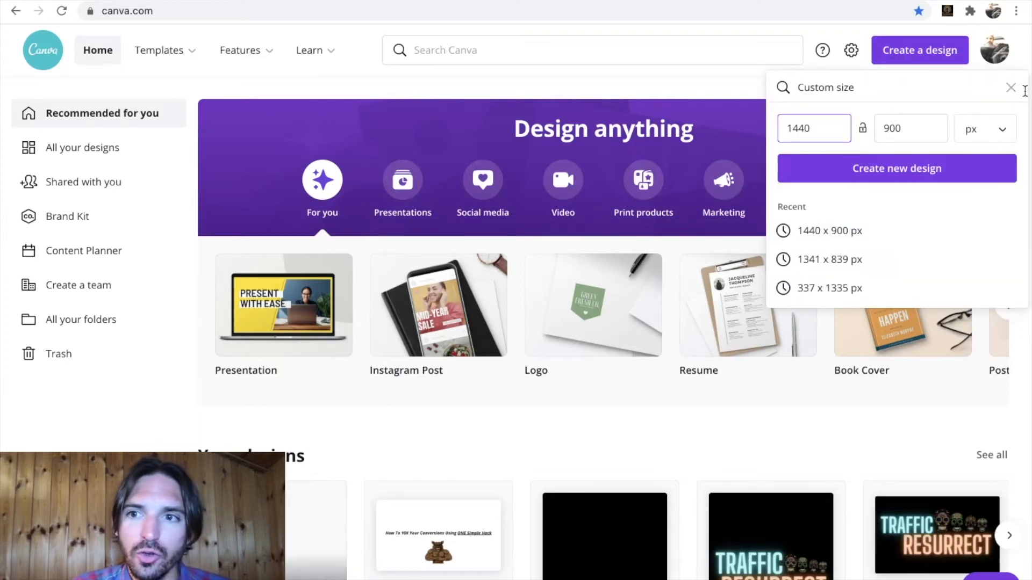
left_click(1011, 87)
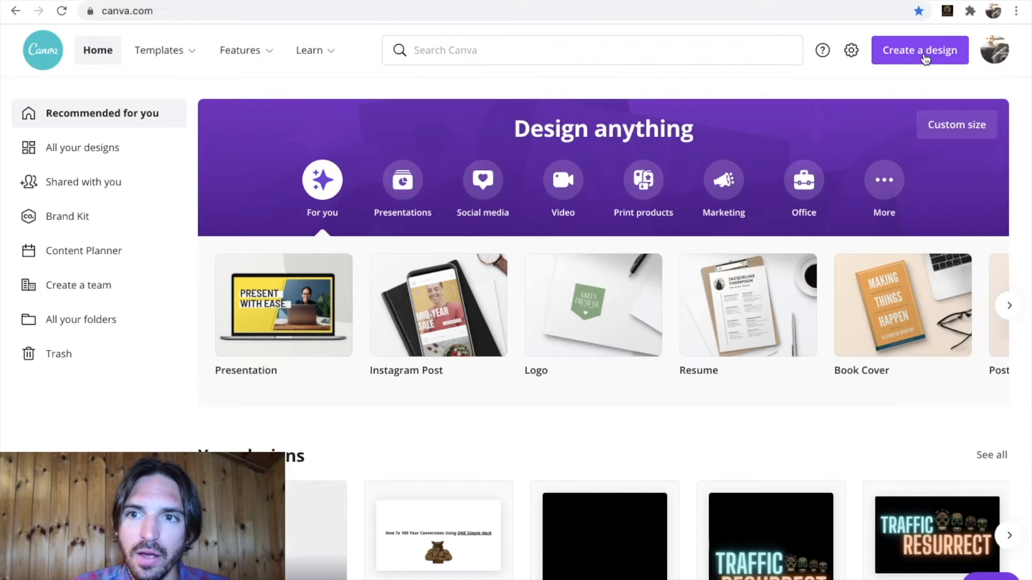
left_click(919, 51)
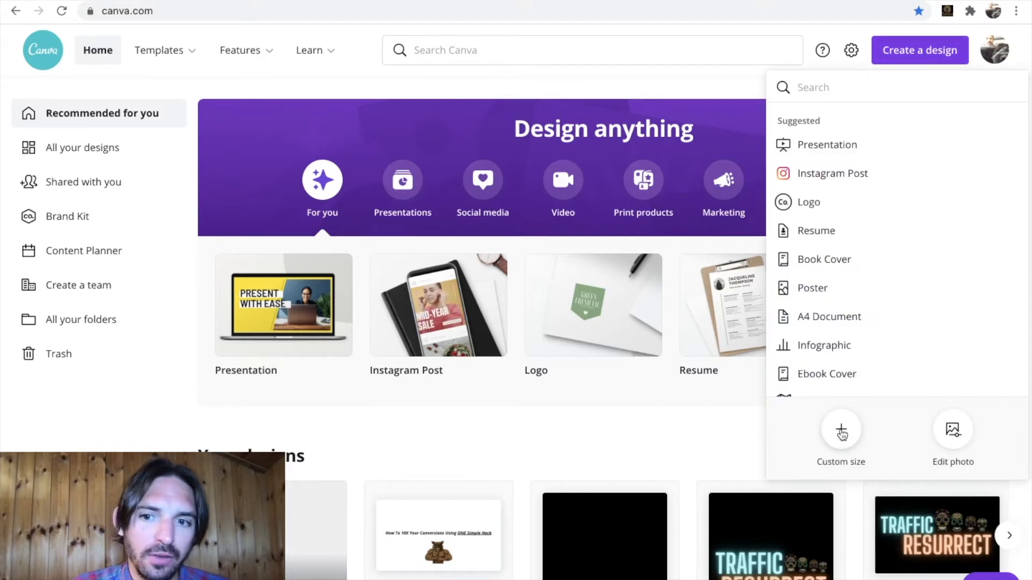
left_click(840, 437)
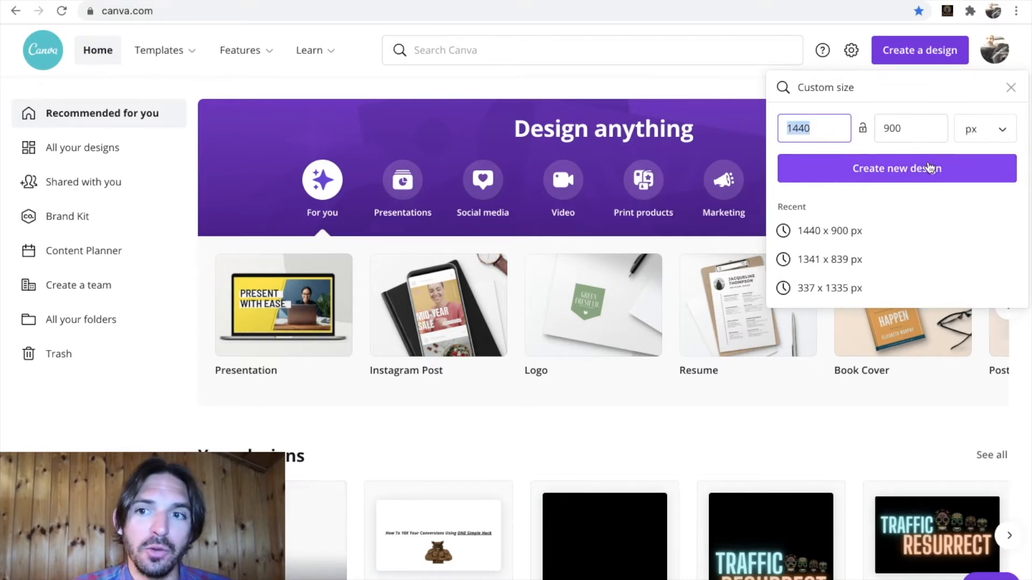
left_click(896, 168)
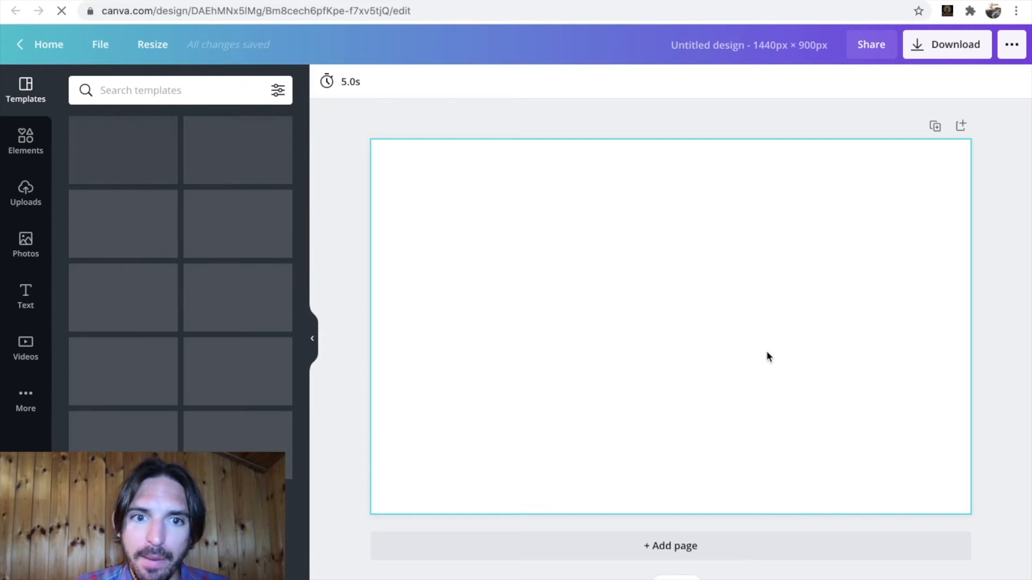
Step: Fill the page background black and scroll the text styles to the neon GLOW preset
left_click(312, 339)
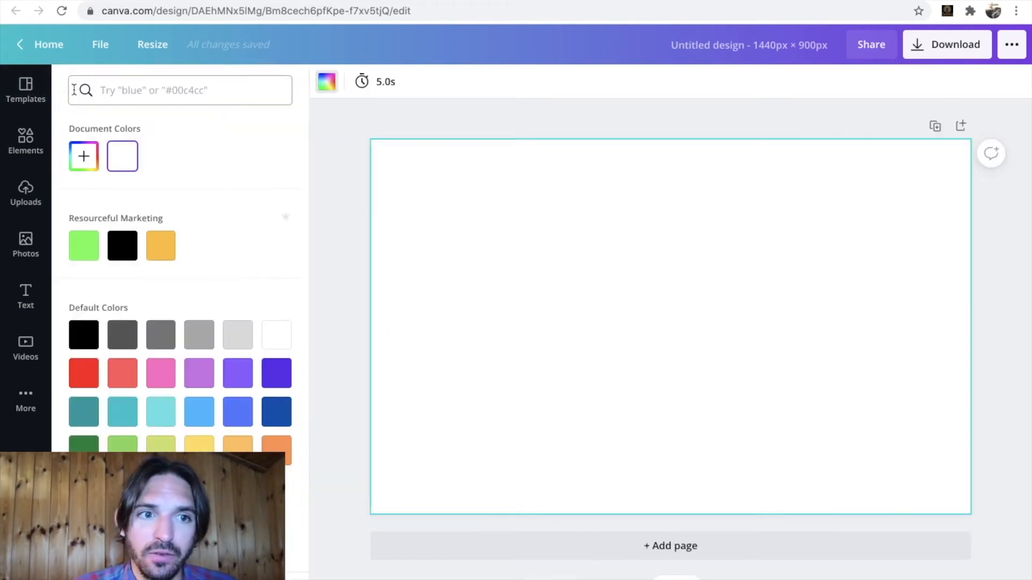
left_click(121, 245)
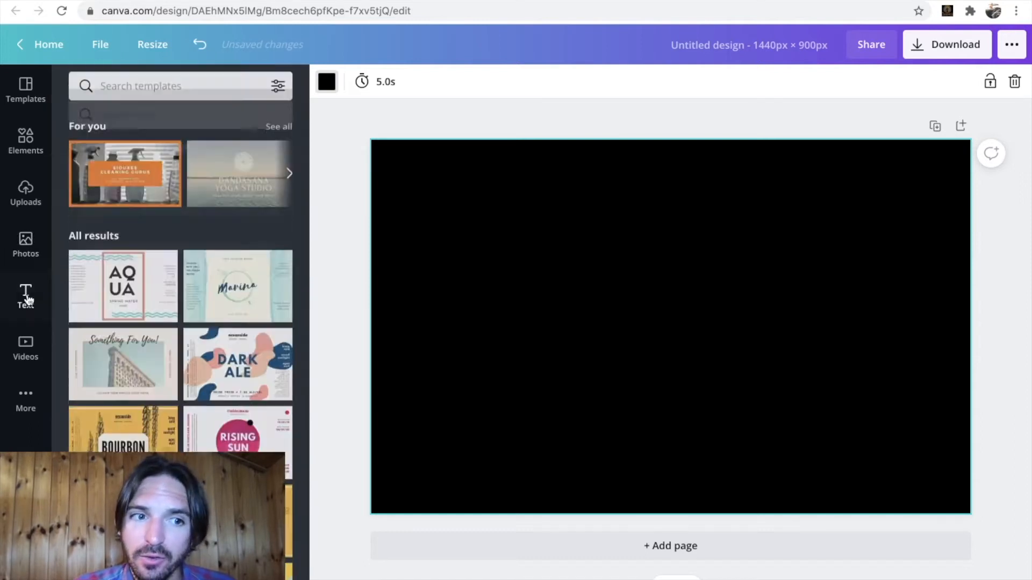
left_click(25, 297)
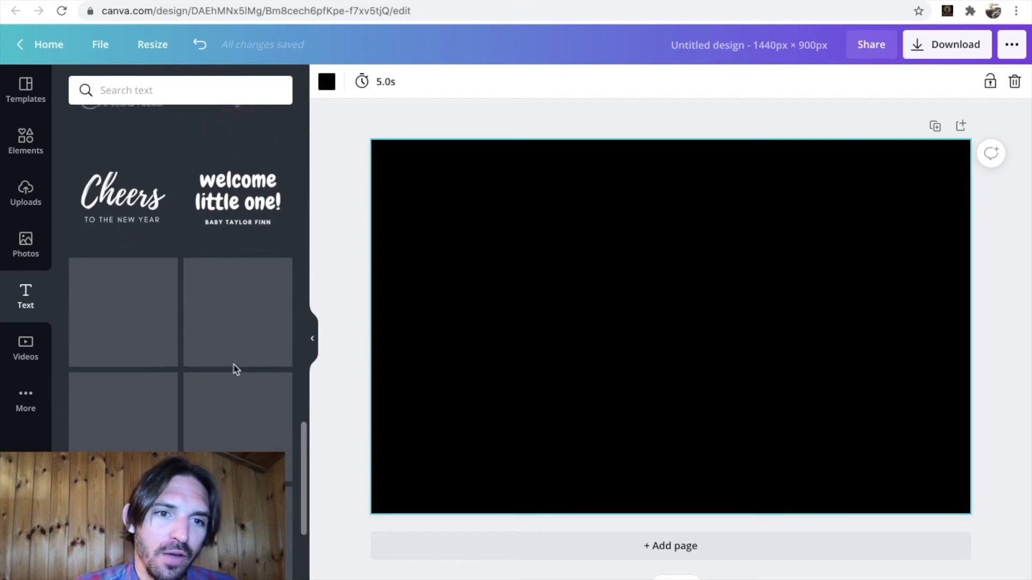
scroll("down", 3)
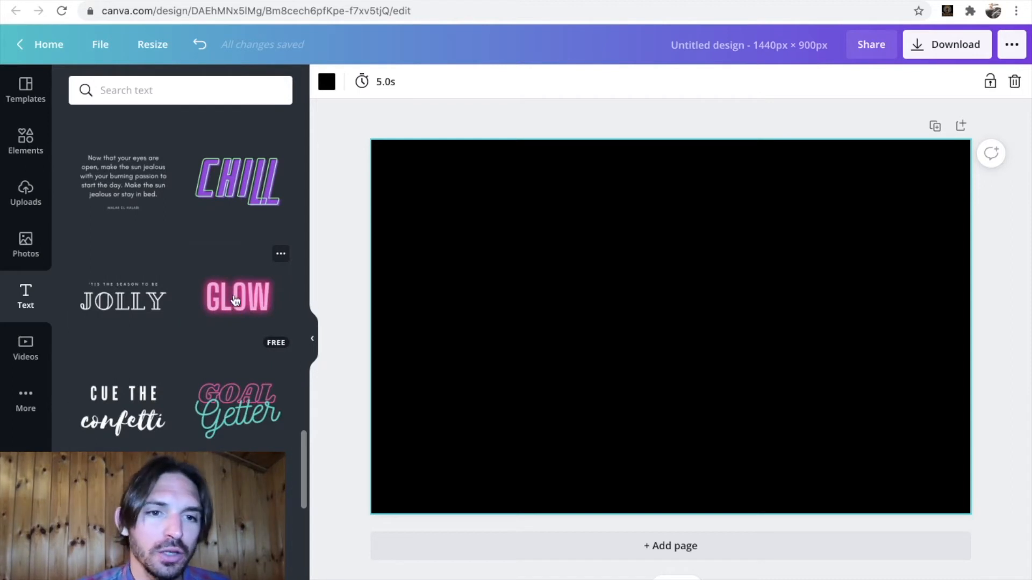
Step: Add the neon GLOW heading reading TRAFFIC and colour it violet
left_click(236, 296)
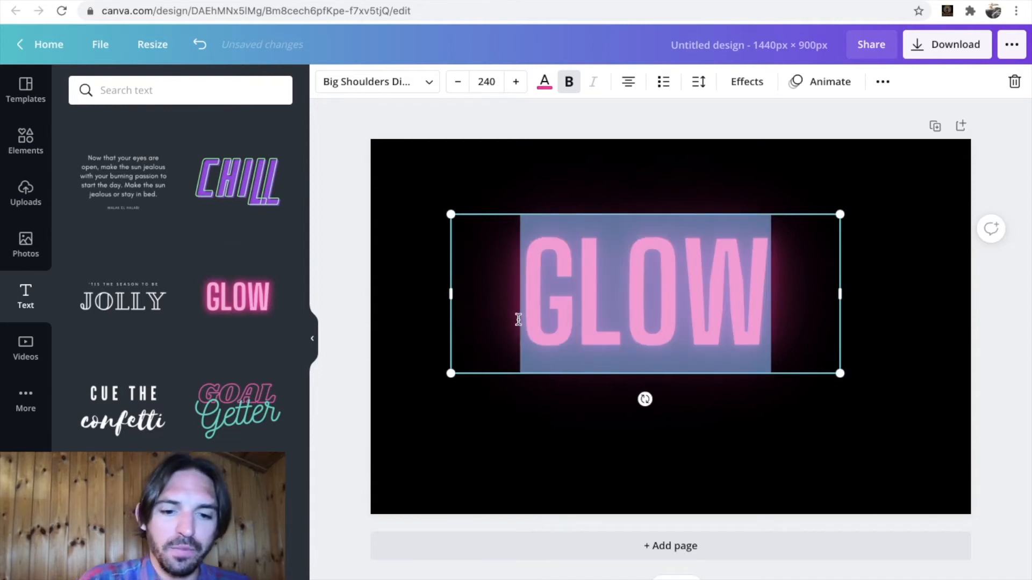
type("TRAFFIC")
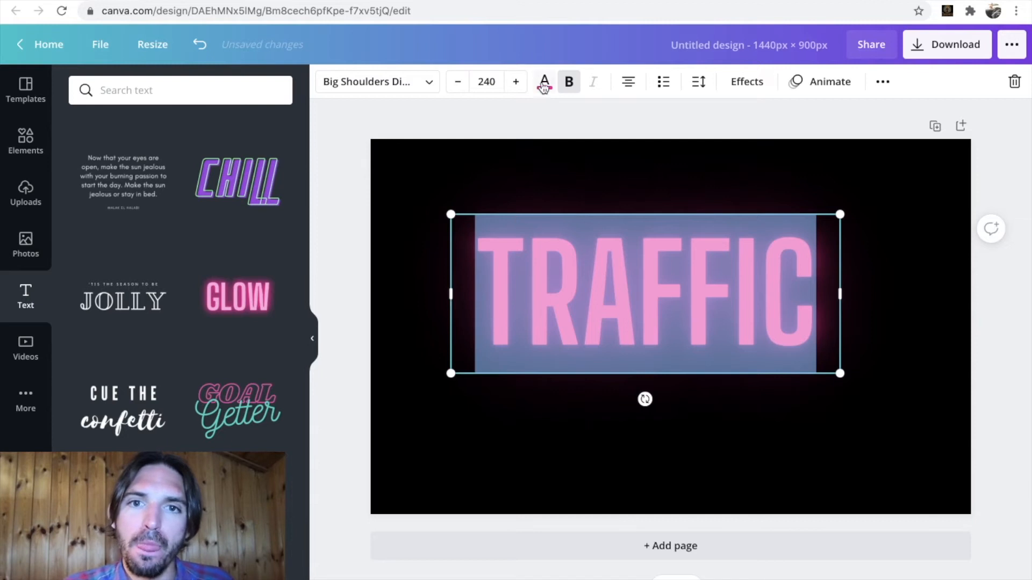
left_click(544, 82)
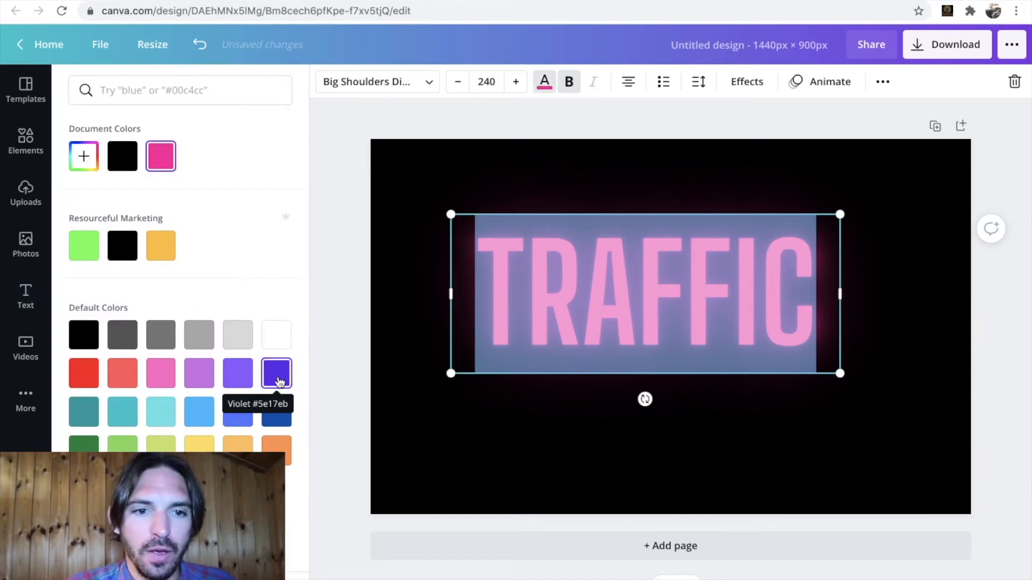
left_click(276, 373)
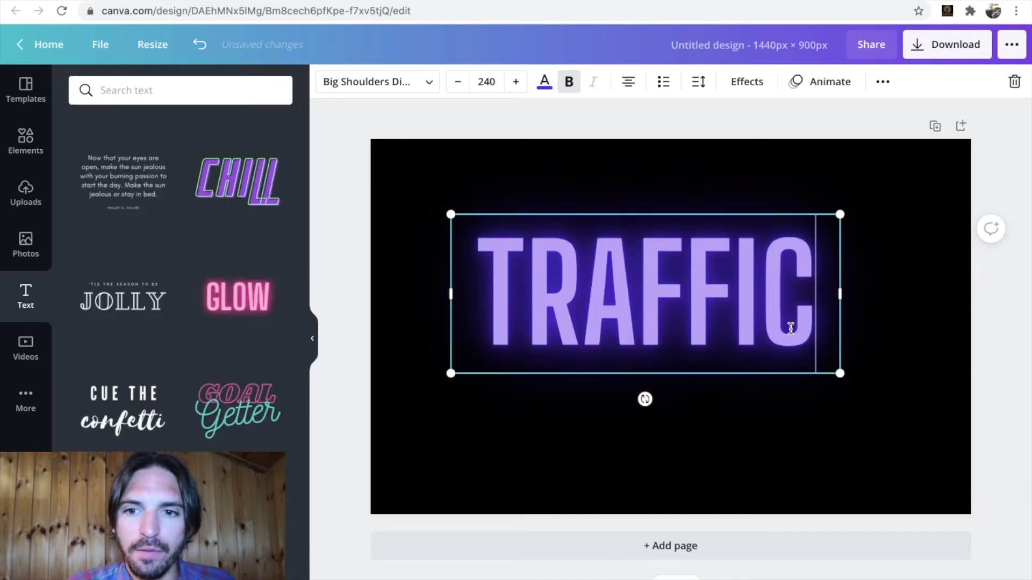
Step: Add a second line RESURRECT below at font size 220
left_click_drag(841, 373, 772, 345)
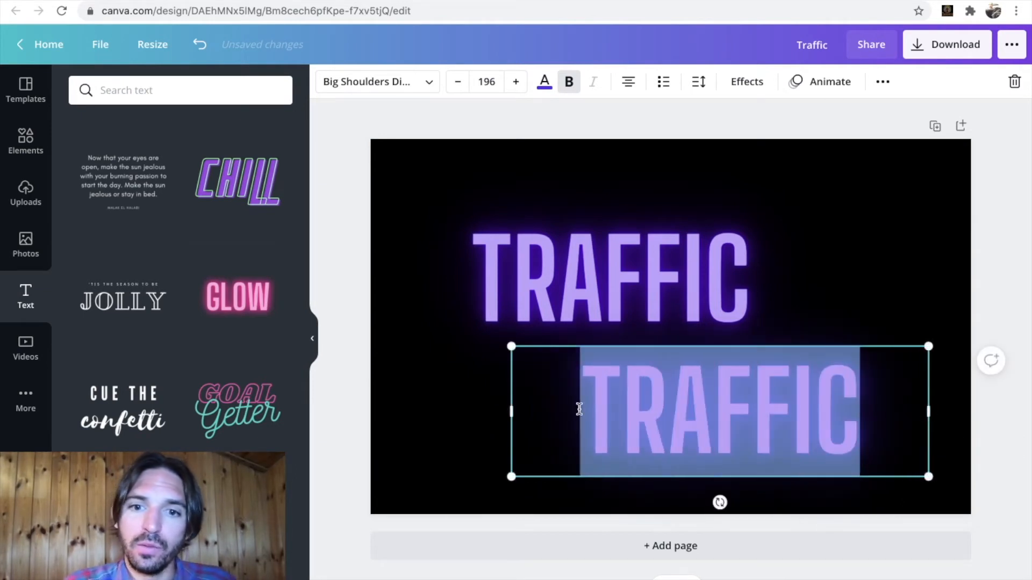
type("RESURRECT")
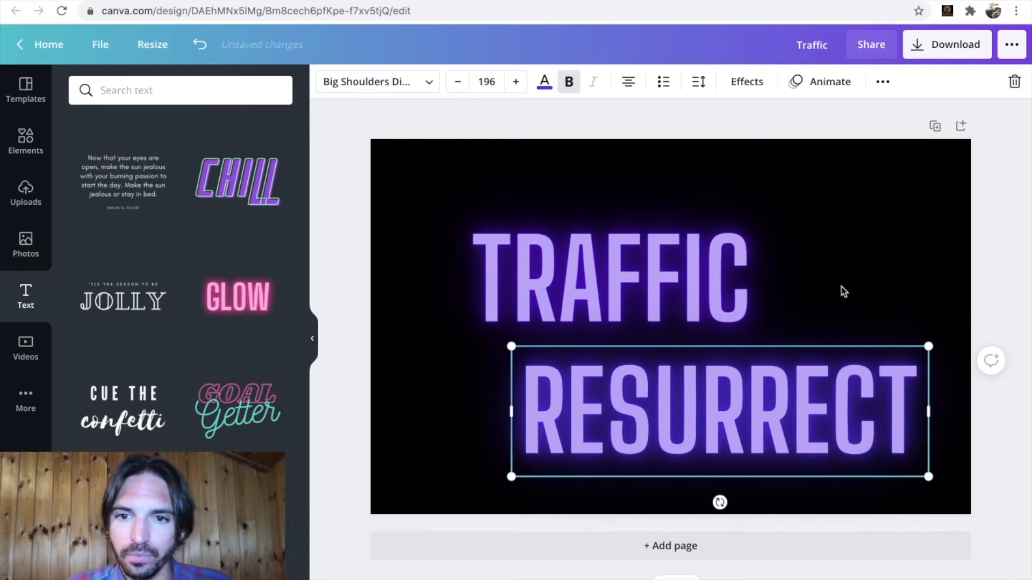
left_click(611, 273)
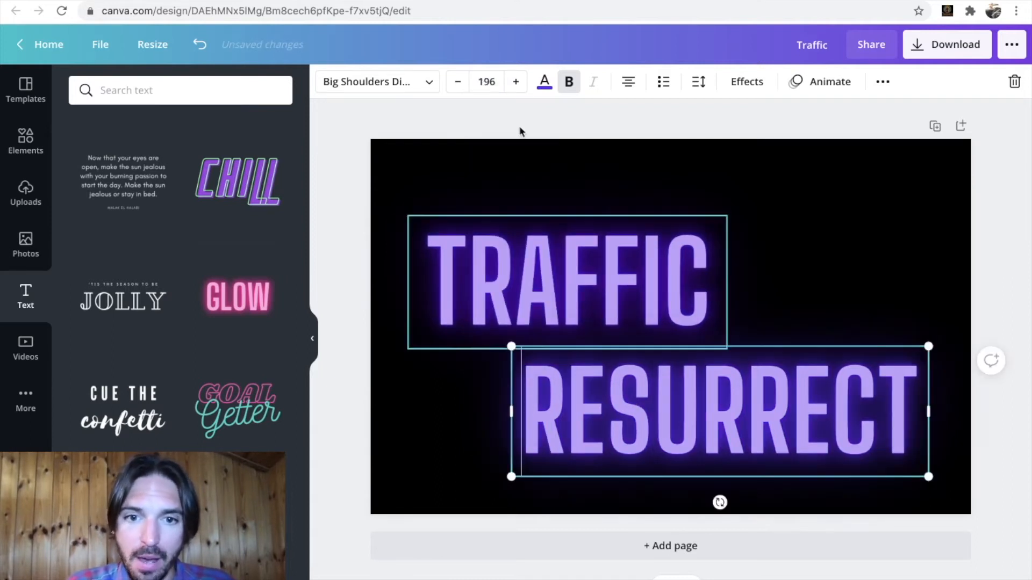
left_click(486, 82)
type("230")
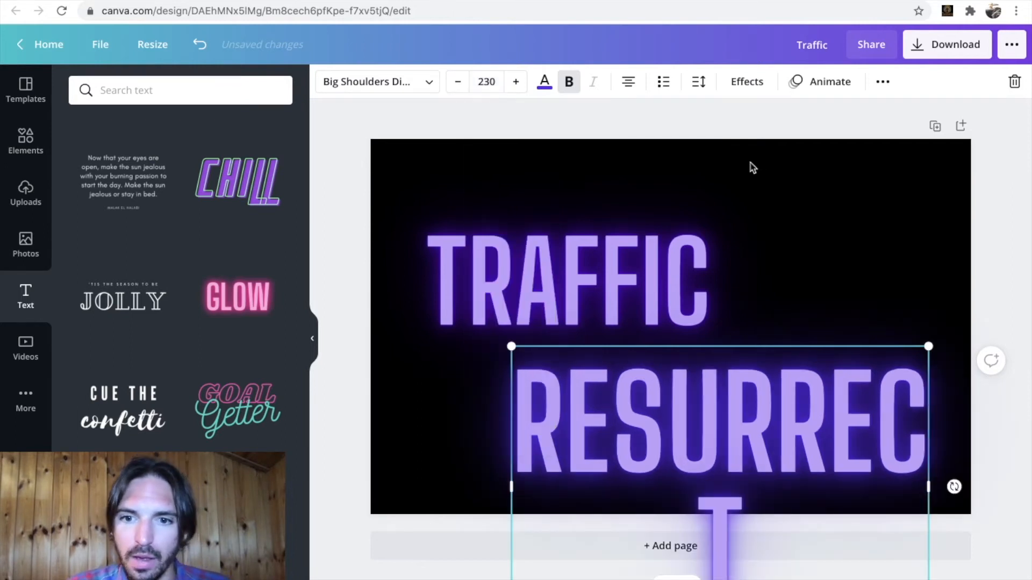
left_click(486, 81)
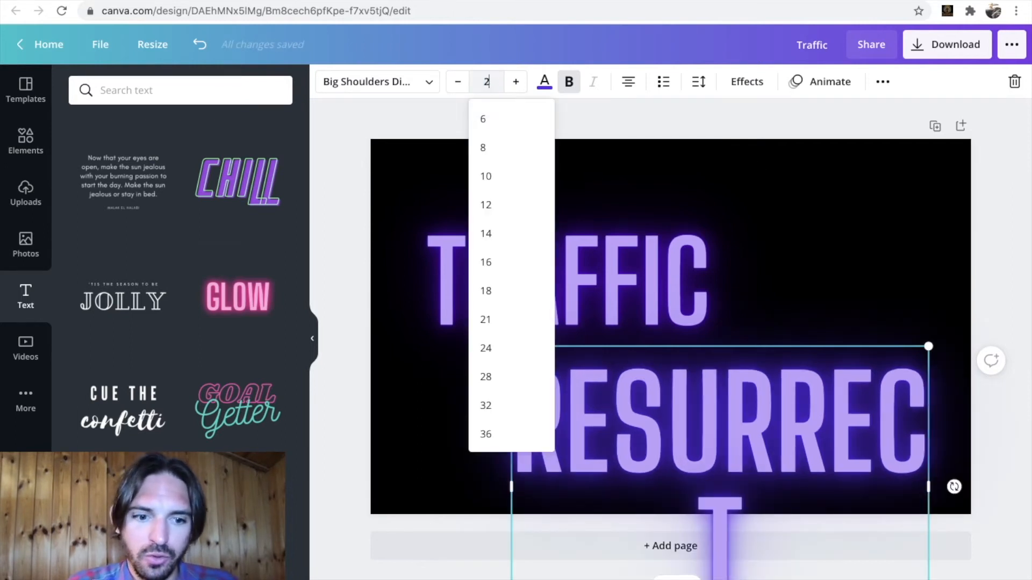
type("20")
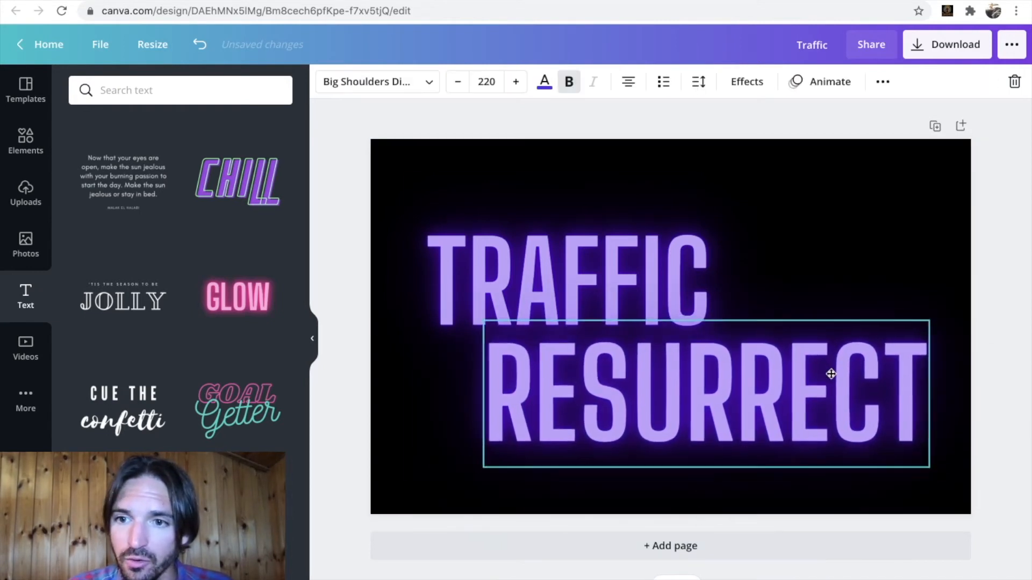
left_click(566, 282)
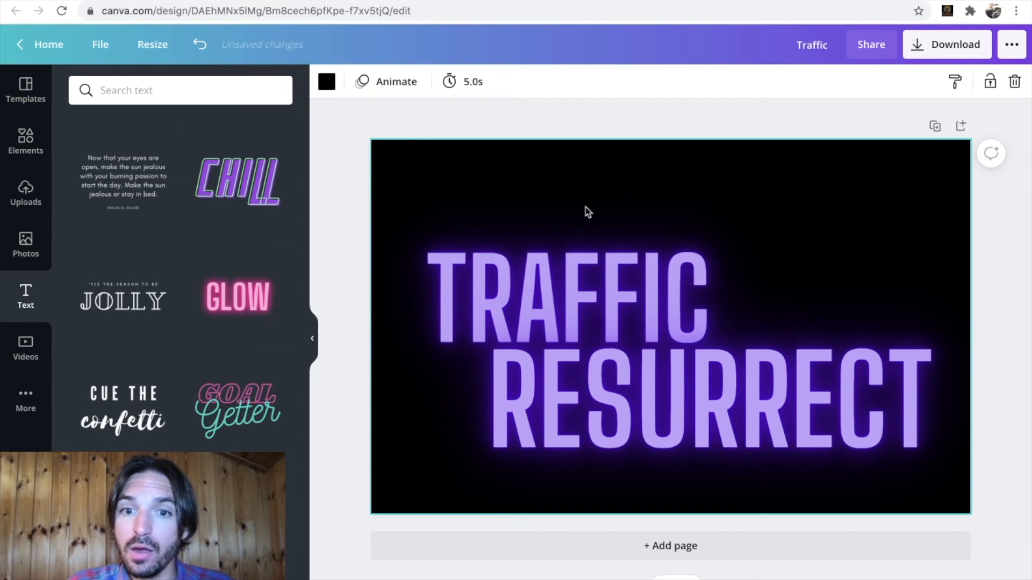
Step: Group the two words and recolour TRAFFIC orange, leaving RESURRECT violet
left_click(572, 296)
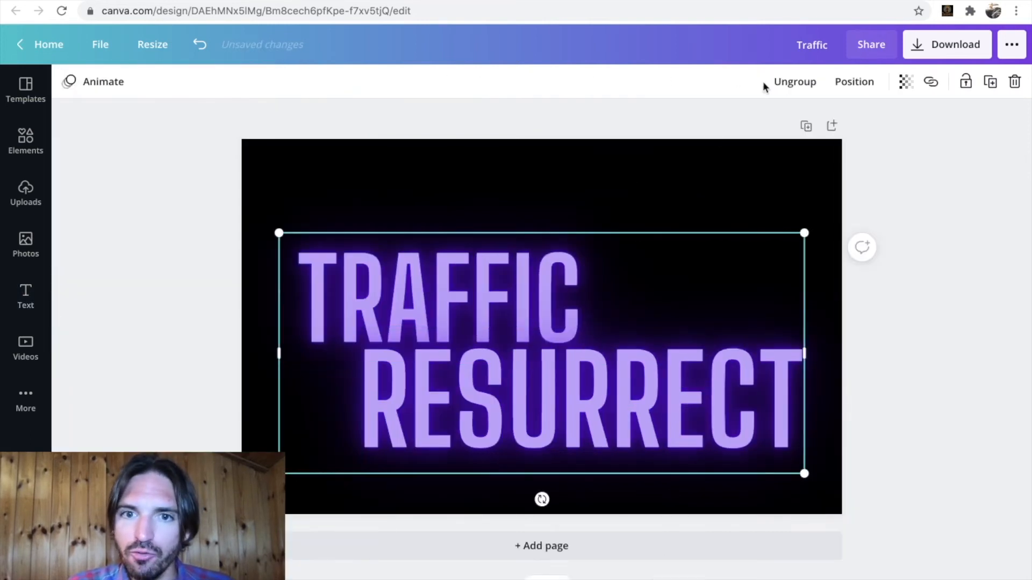
left_click(853, 80)
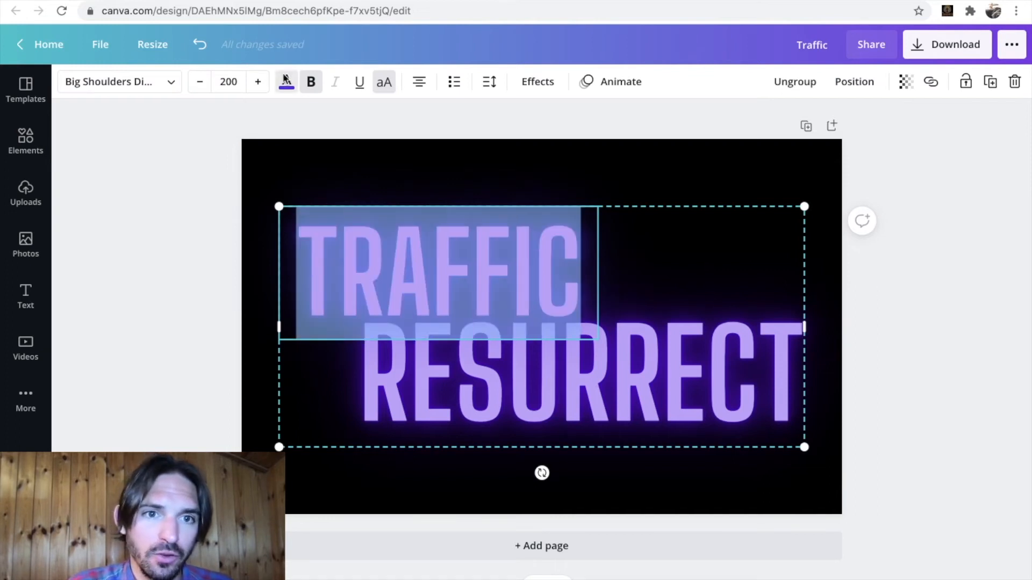
left_click(286, 82)
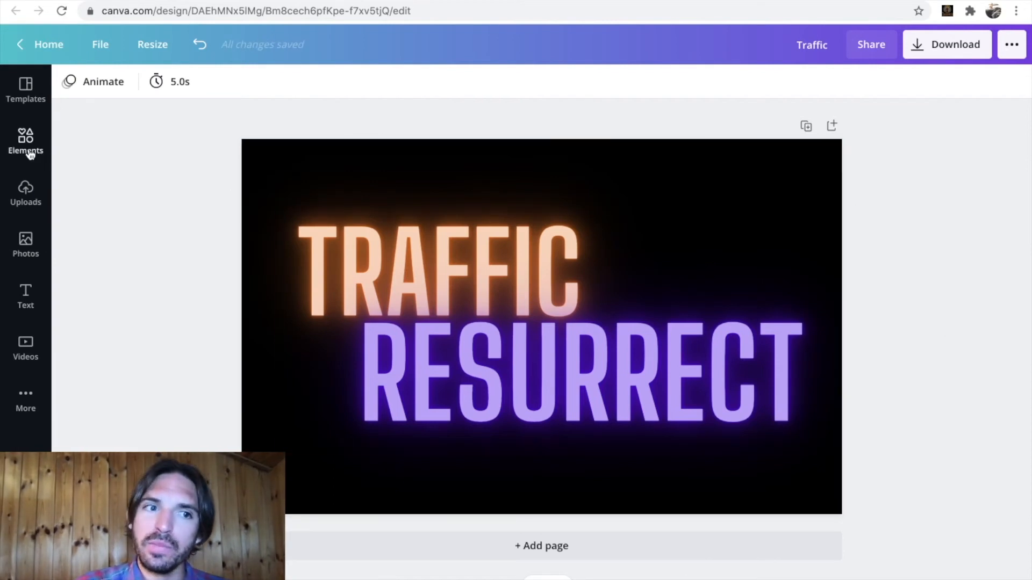
left_click(24, 142)
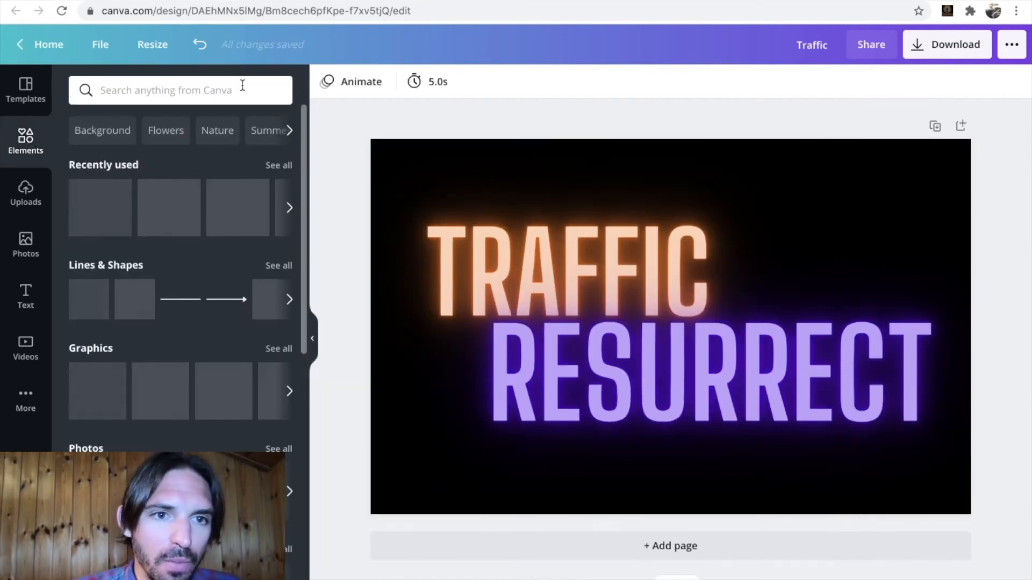
Step: Search elements for 'day of the dead' and place two sugar skulls beside TRAFFIC
type("day of")
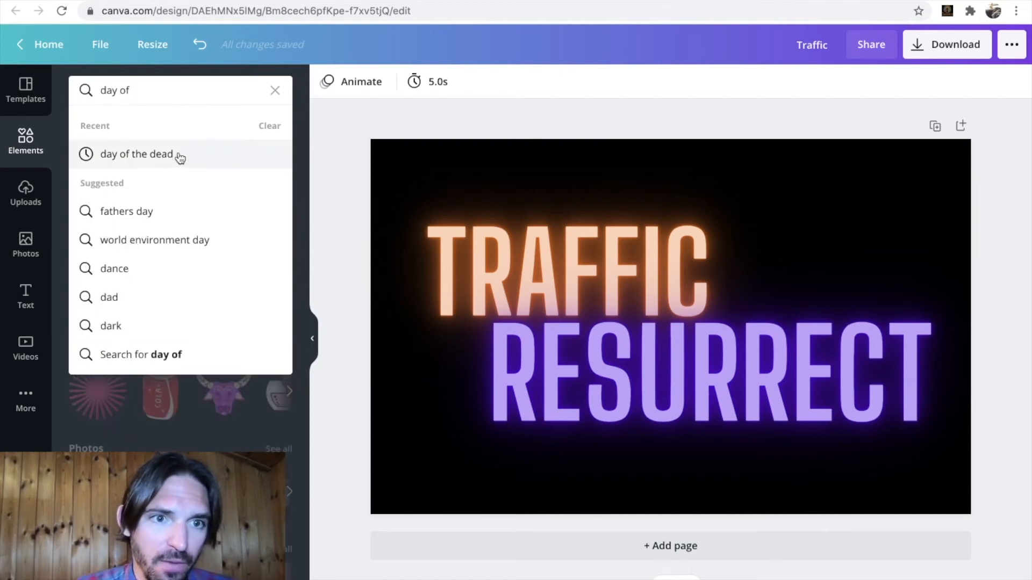
left_click(136, 154)
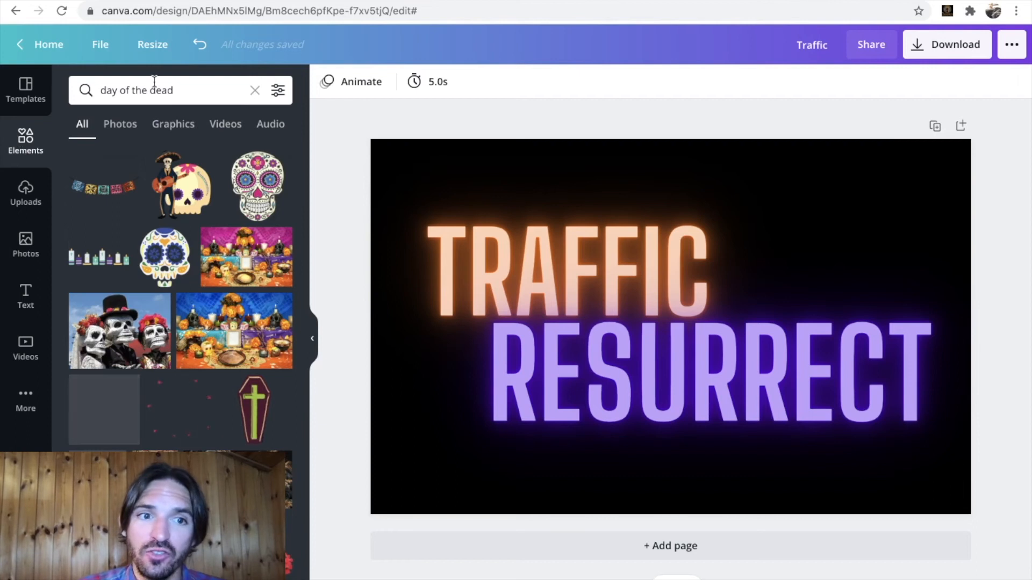
scroll("down", 3)
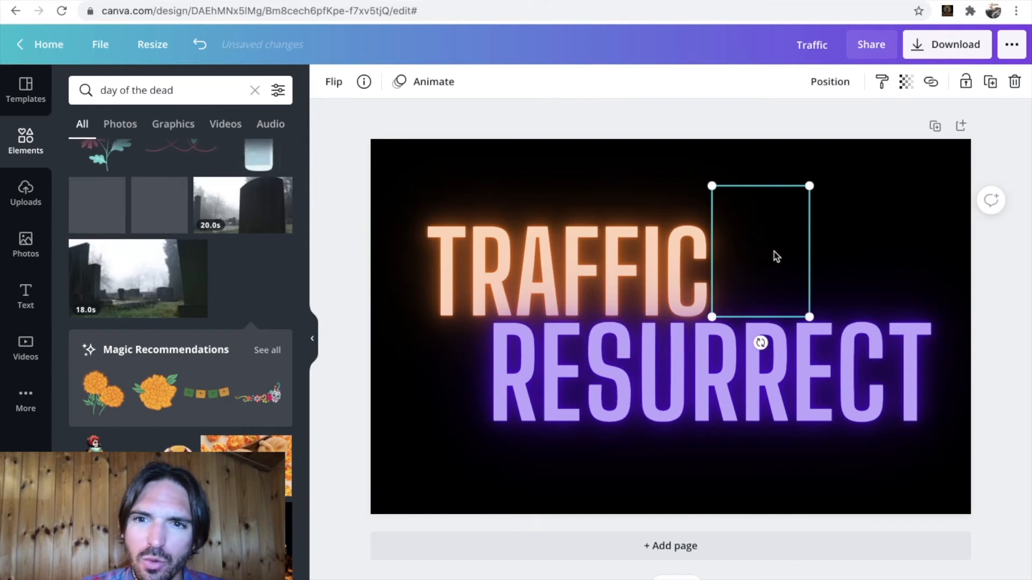
scroll("down", 3)
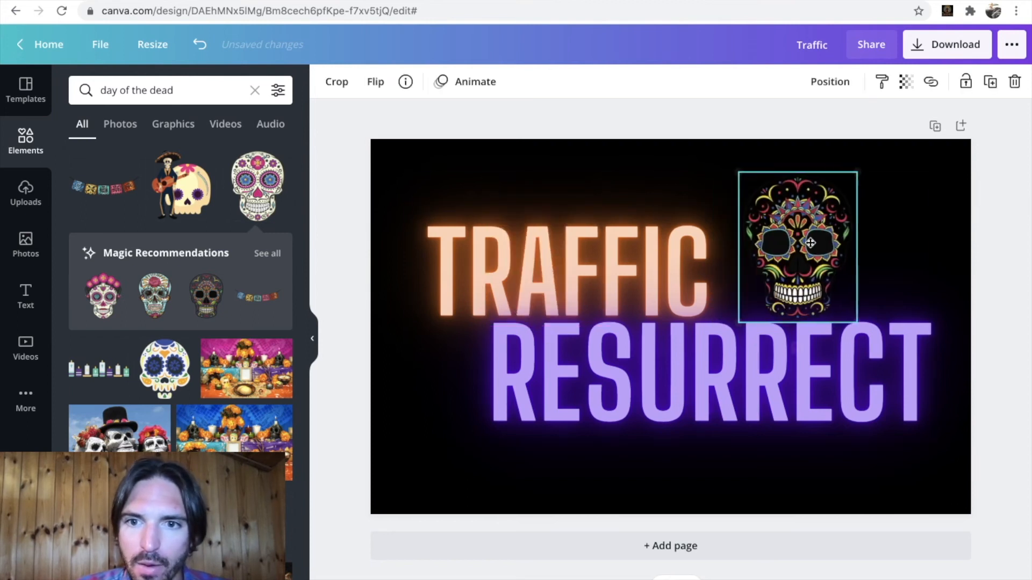
left_click_drag(810, 244, 775, 242)
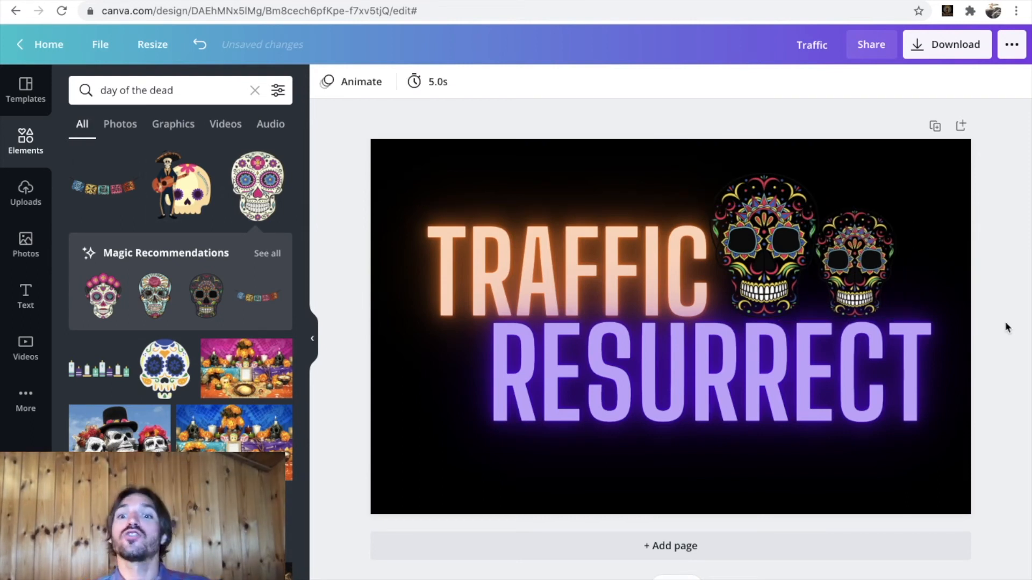
mouse_move(316, 342)
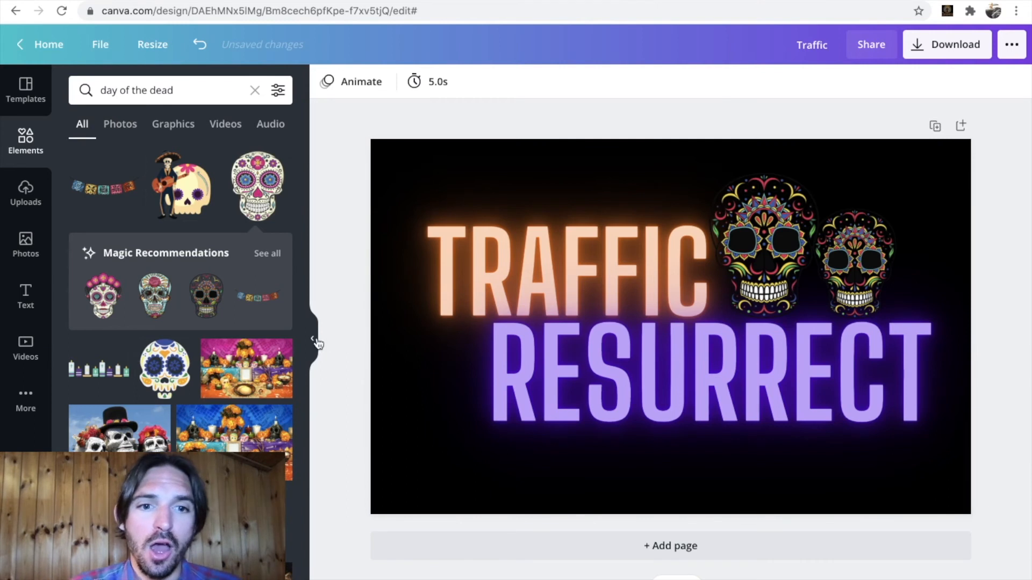
Step: Download the design as a PNG and return to the Smartmockups mockup page
left_click(955, 44)
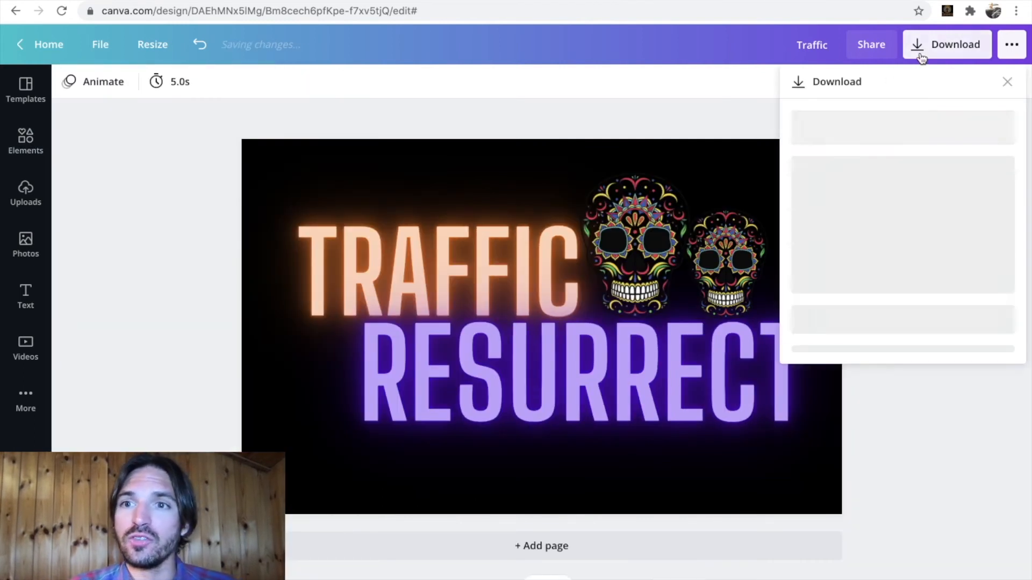
left_click(902, 286)
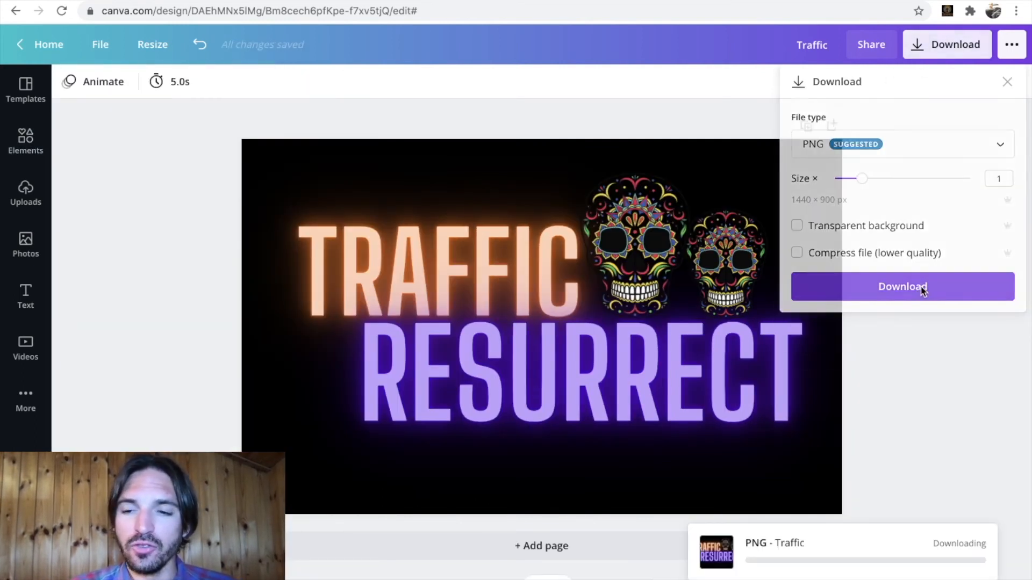
left_click(902, 286)
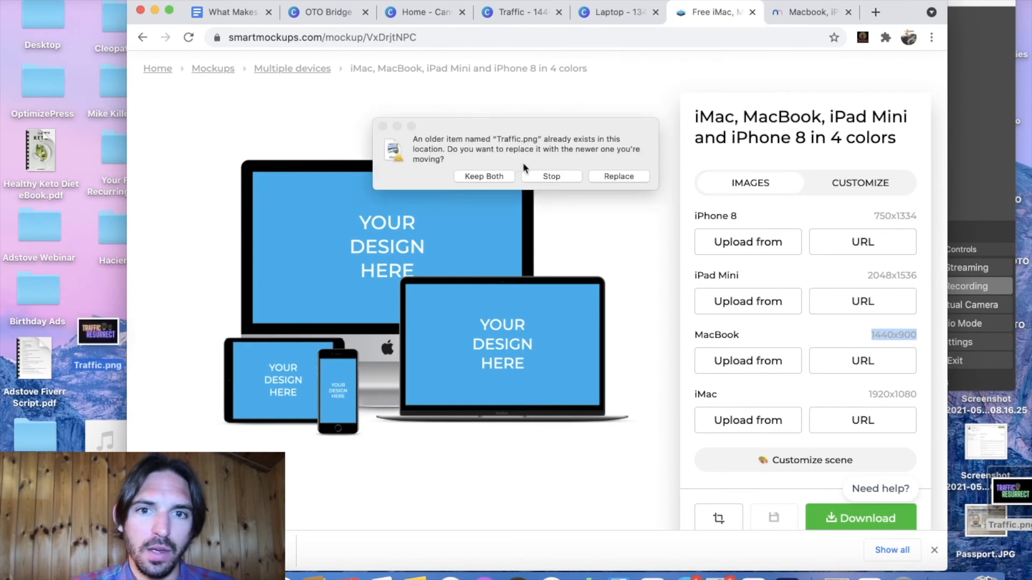
Step: Upload Traffic.png onto the MacBook screen of the mockup
left_click(482, 175)
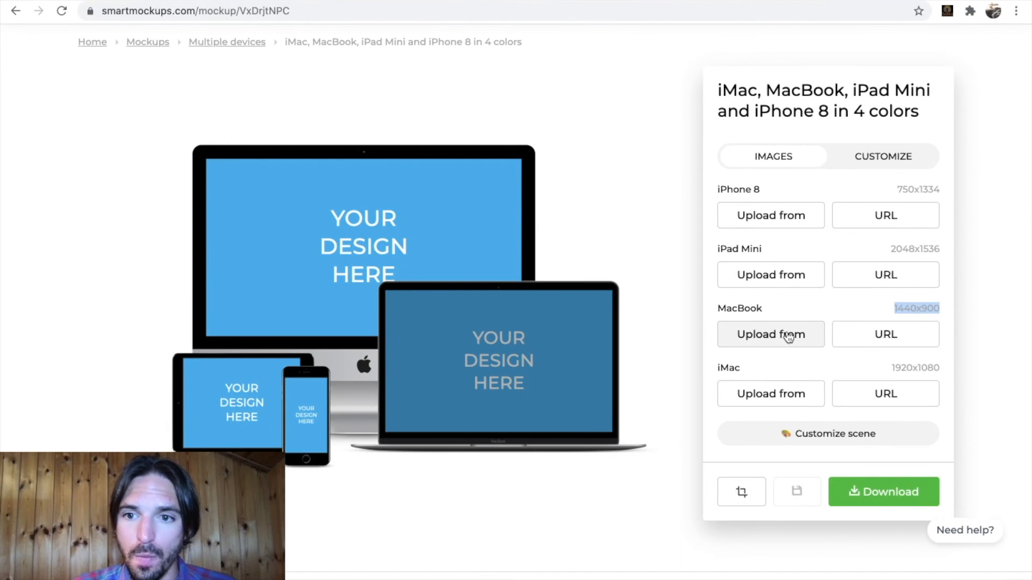
left_click(769, 334)
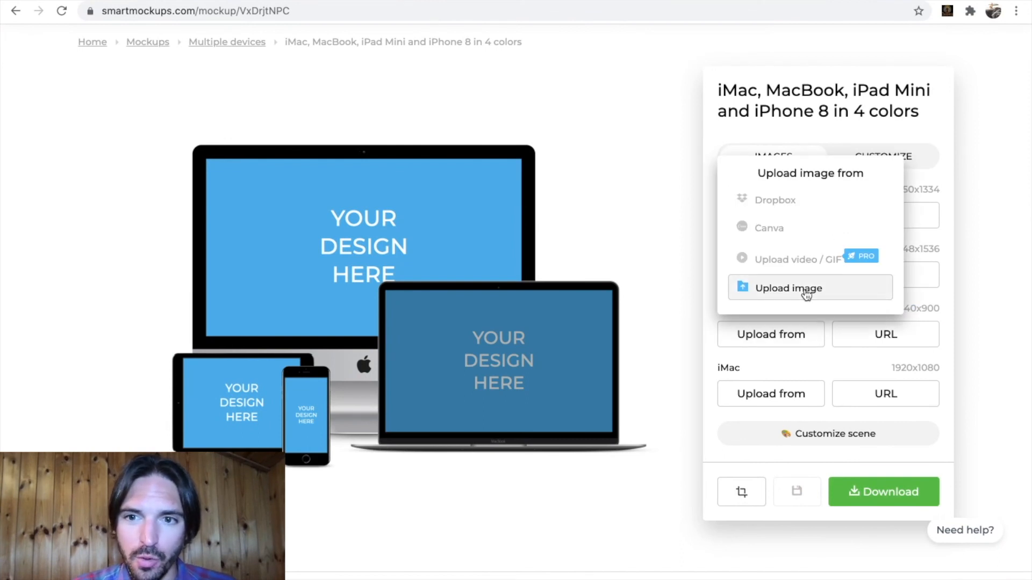
left_click(786, 288)
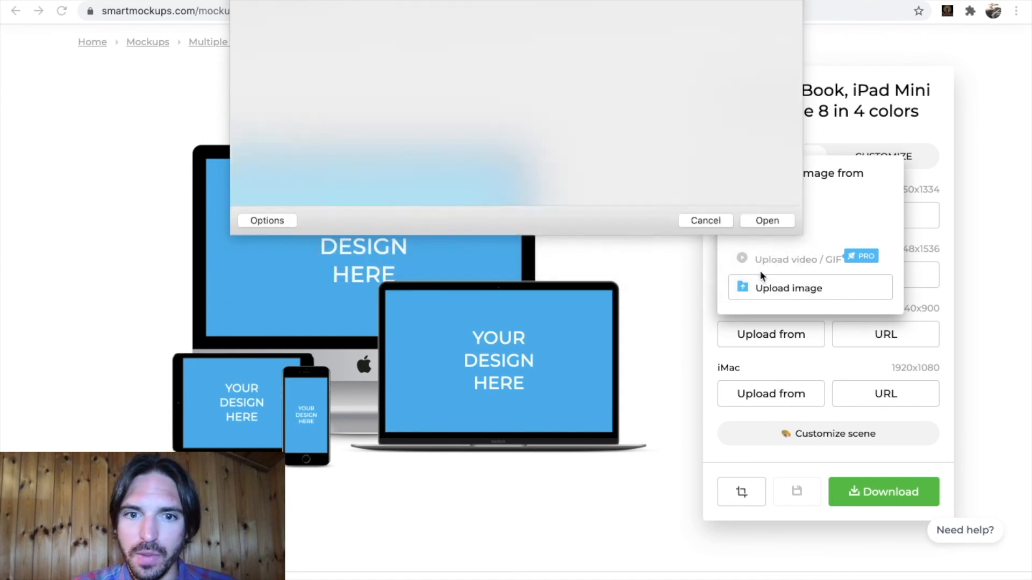
left_click(766, 220)
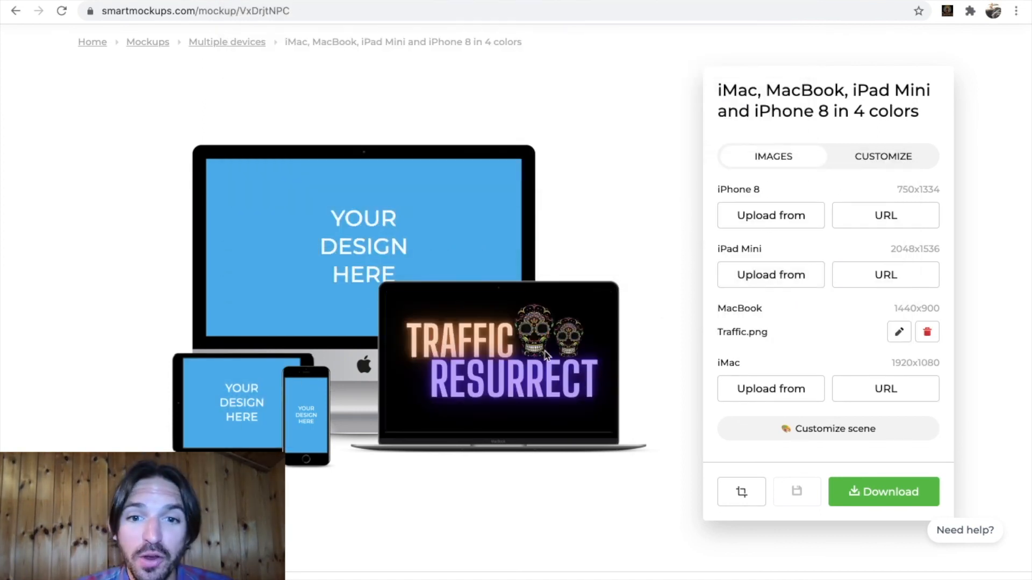
mouse_move(303, 424)
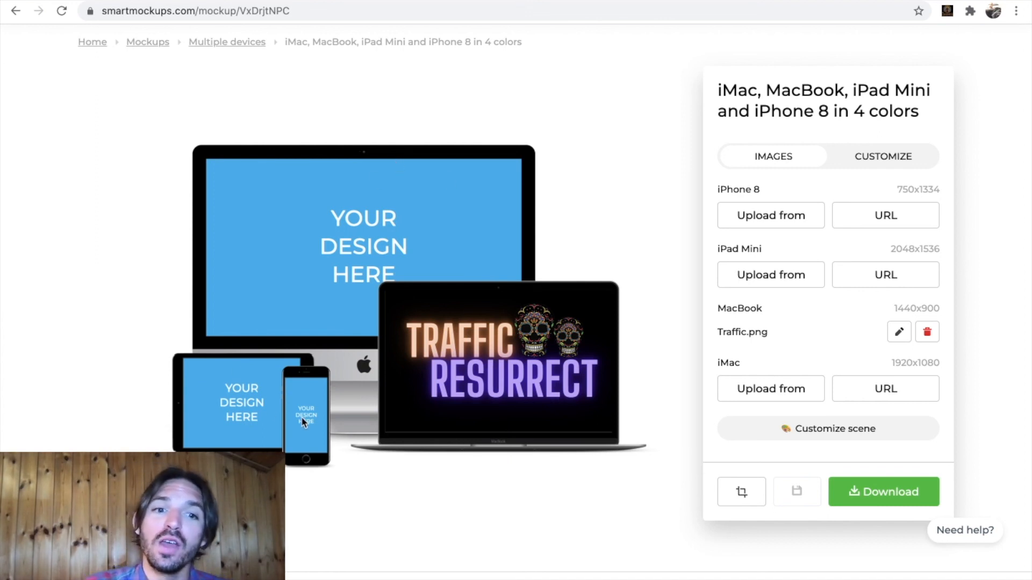
mouse_move(342, 127)
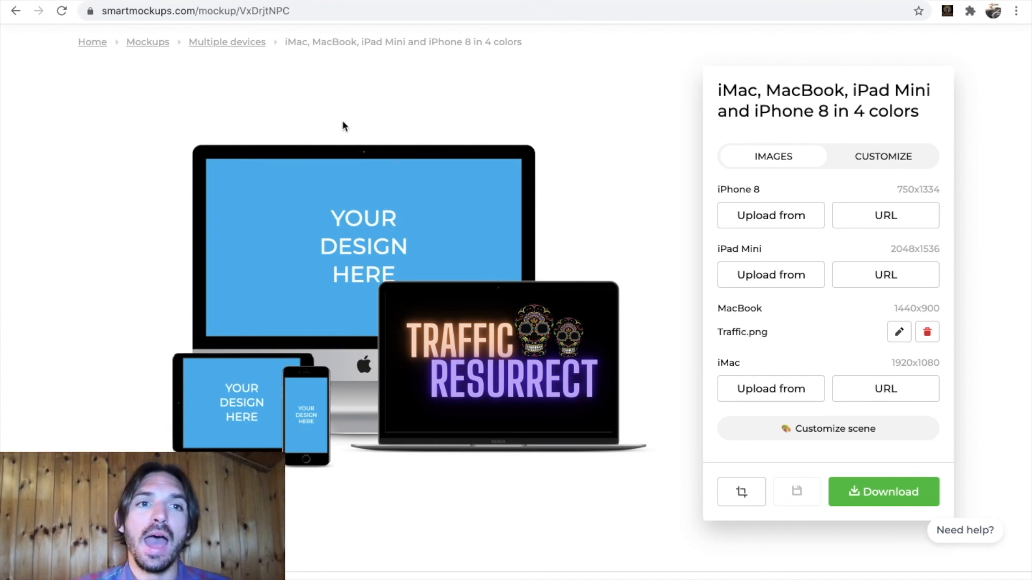